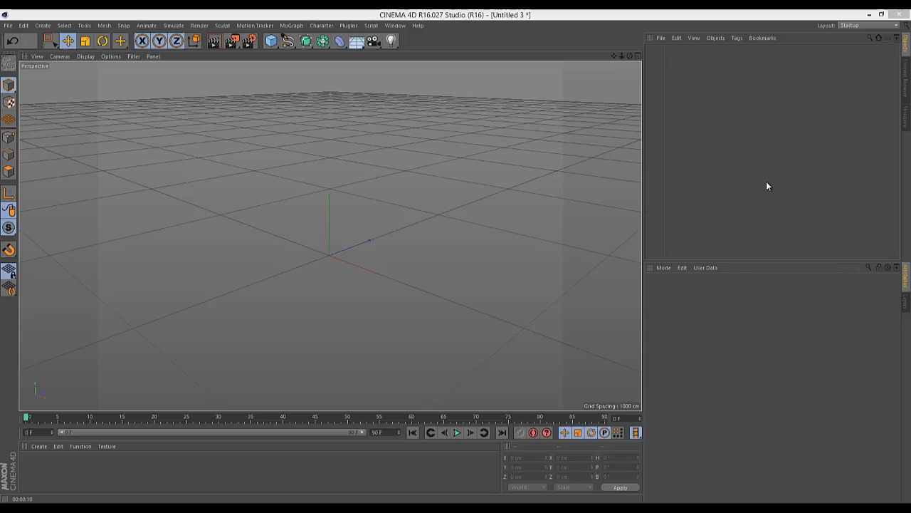
mouse_move(773, 253)
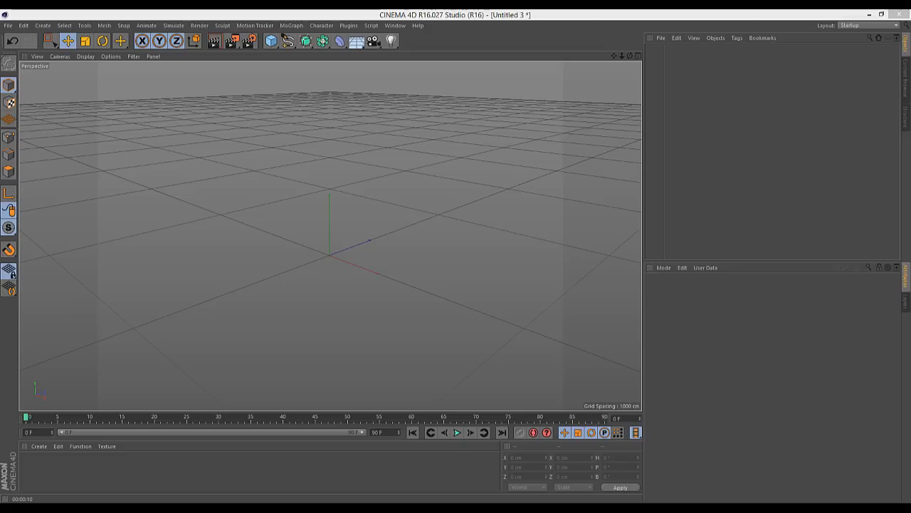
mouse_move(378, 217)
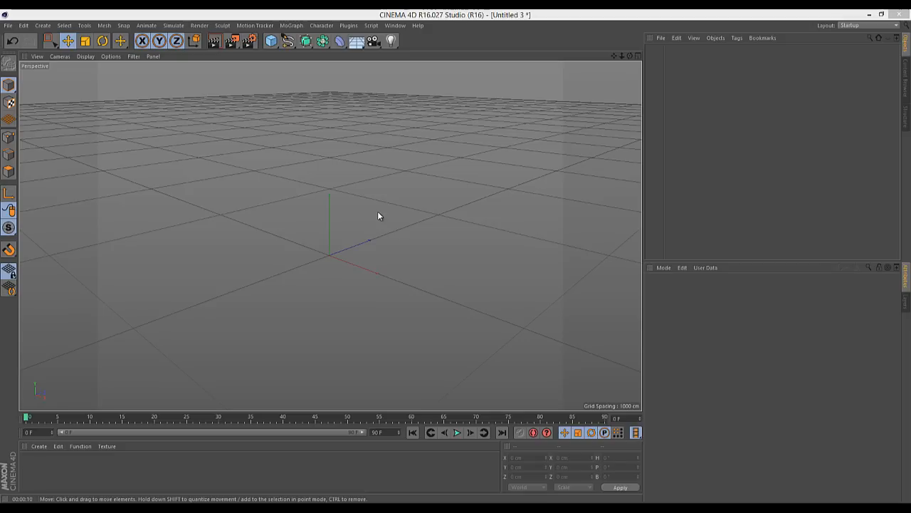
mouse_move(351, 168)
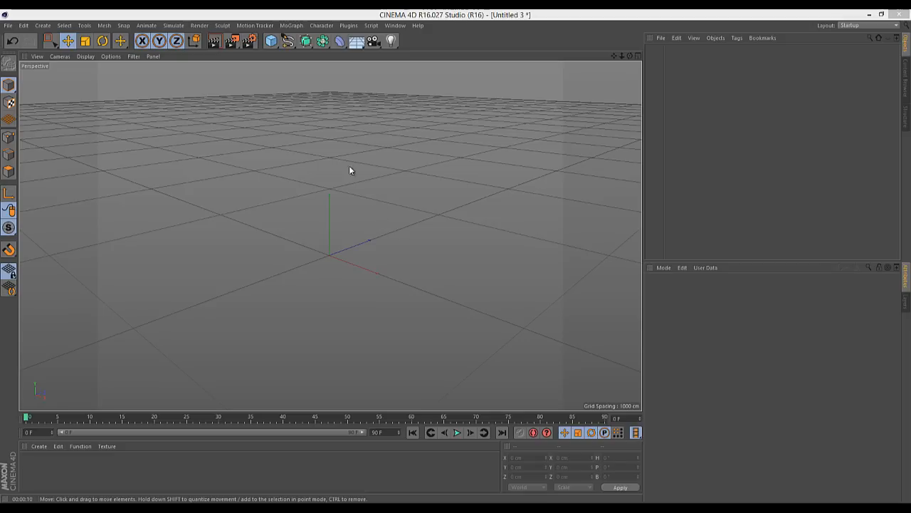
mouse_move(569, 159)
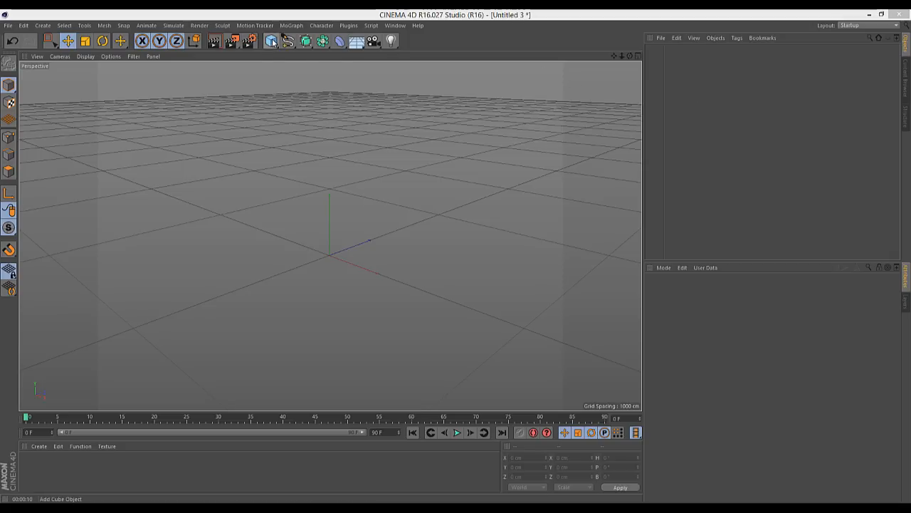
mouse_move(262, 40)
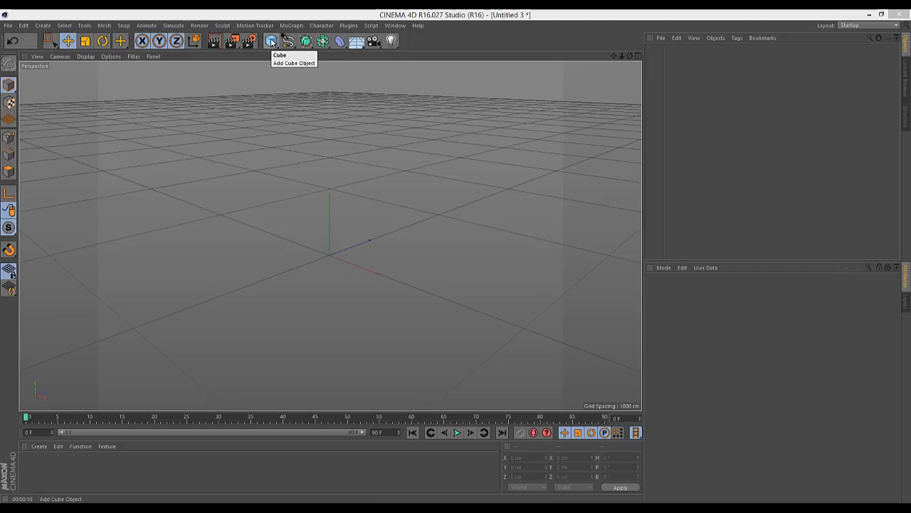
- Add a cube to the scene, then a Sound effector from the MoGraph effectors
click(269, 40)
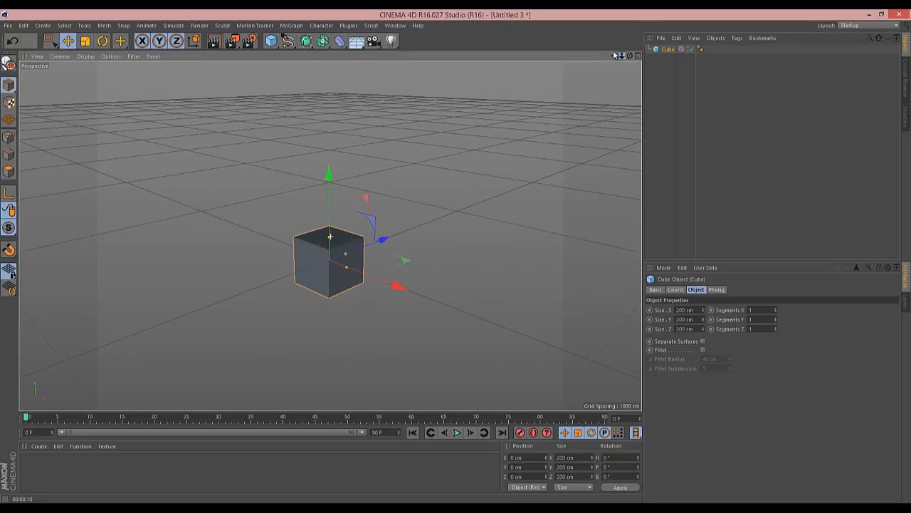
click(292, 26)
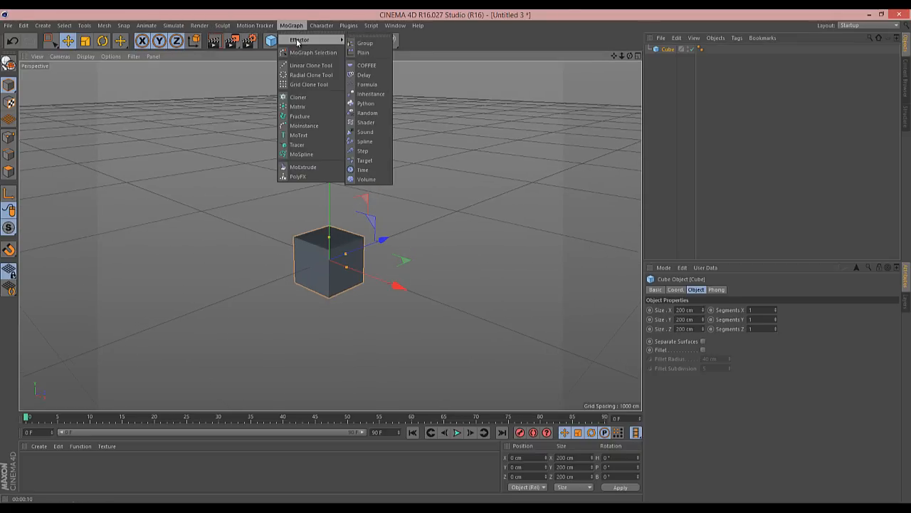
click(365, 131)
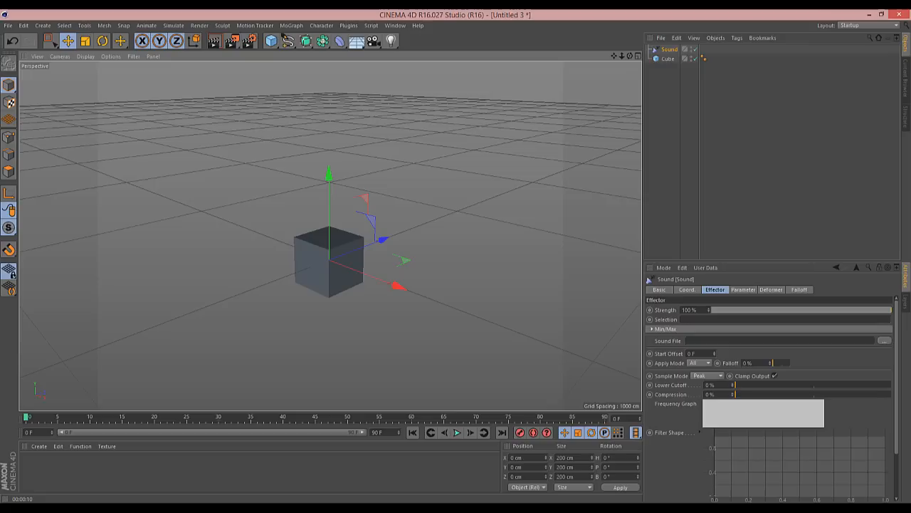
- Load an audio file into the Sound effector and parent it under the cube
click(885, 340)
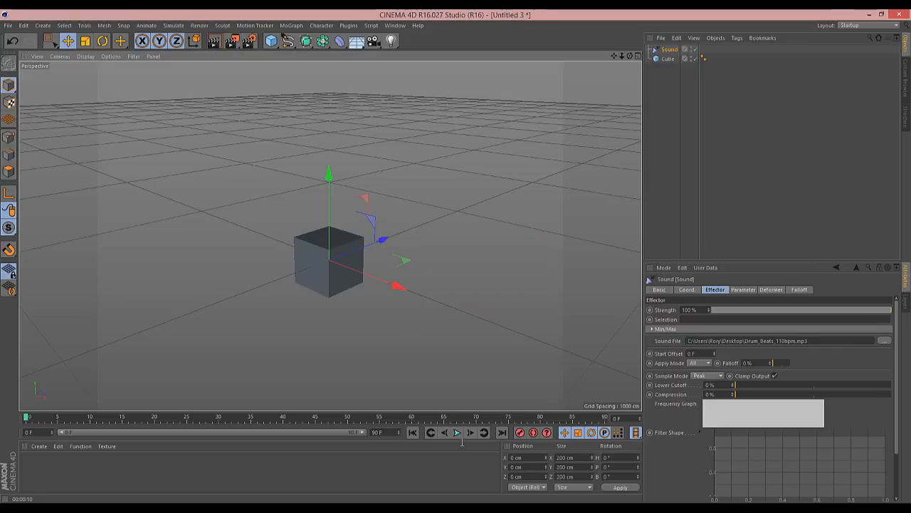
click(456, 433)
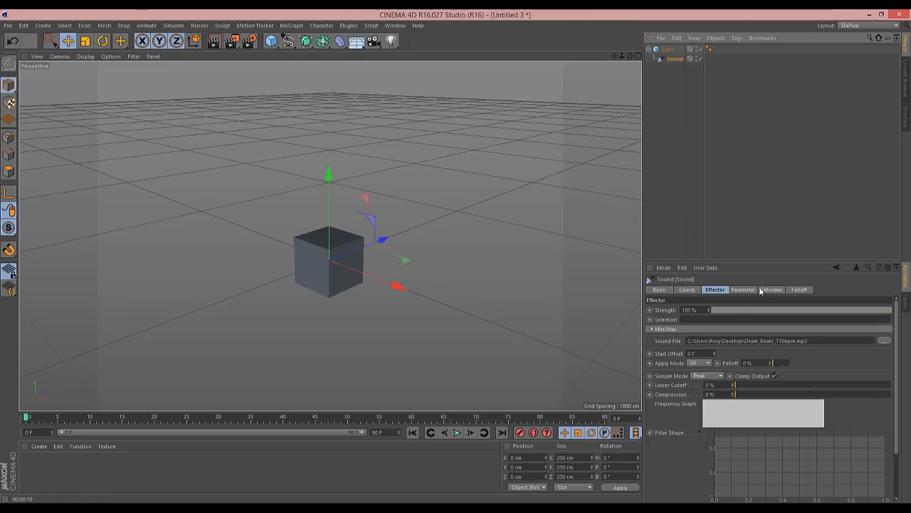
- Set the effector's deformation to Object and start animation playback
click(770, 289)
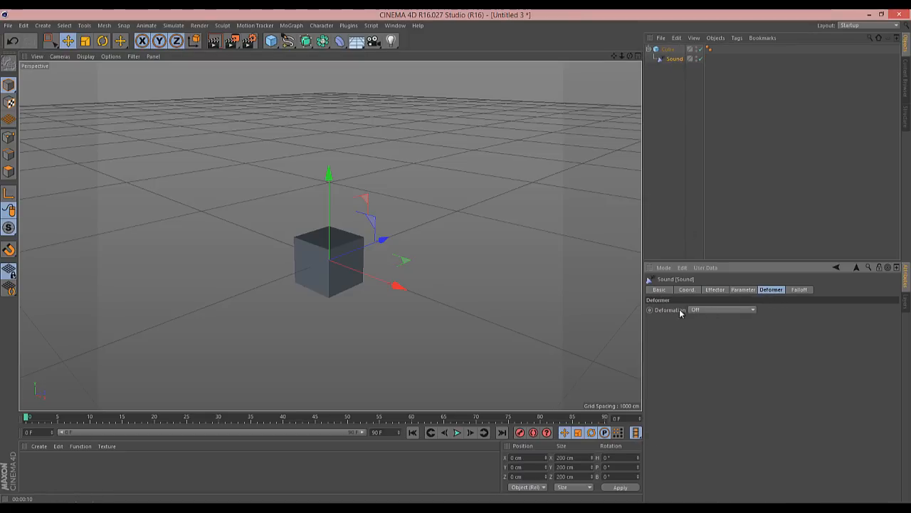
click(723, 310)
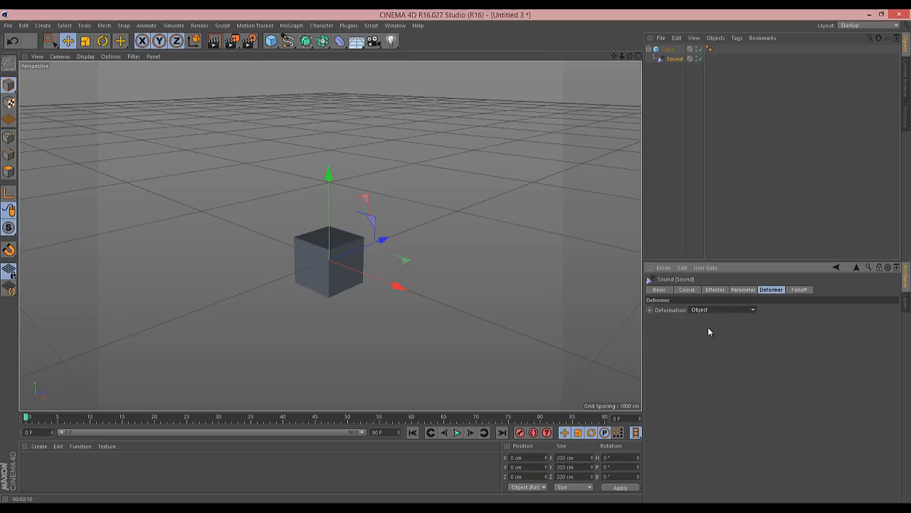
click(455, 434)
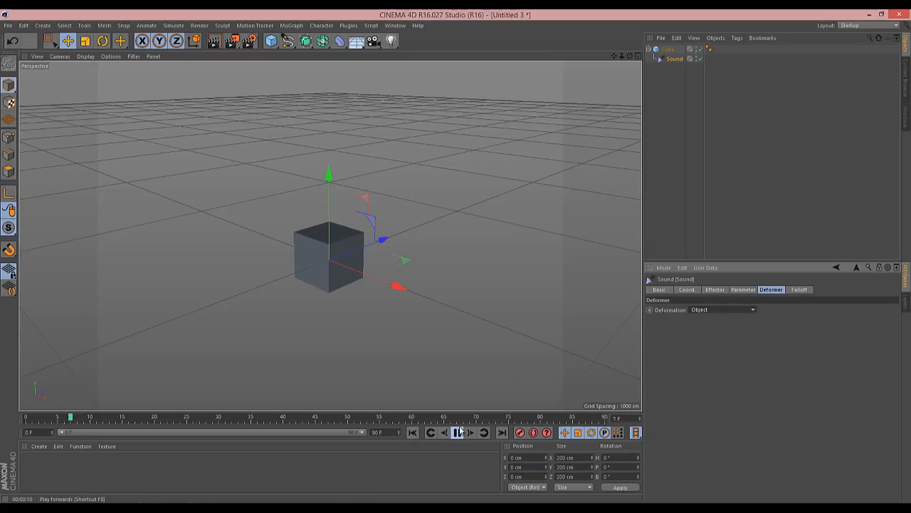
- Let playback run partway, stop it, and select the cube in the Object Manager
click(459, 433)
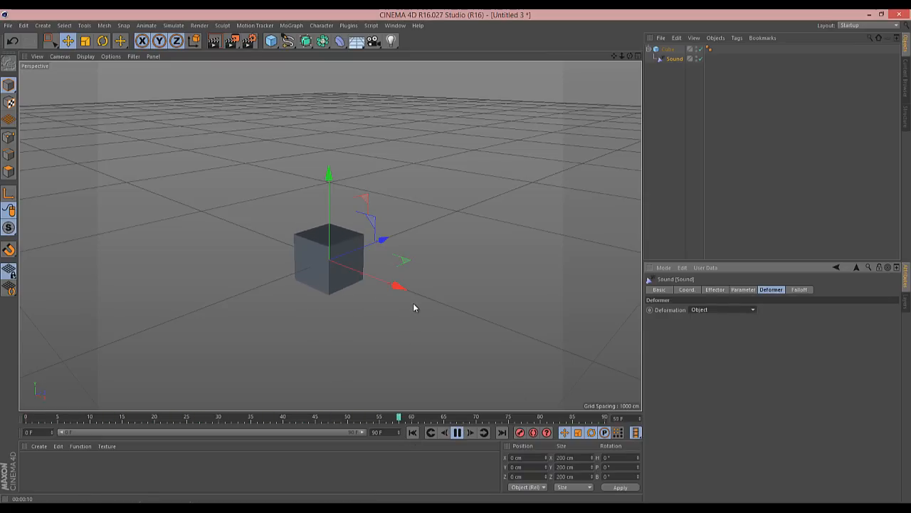
click(458, 432)
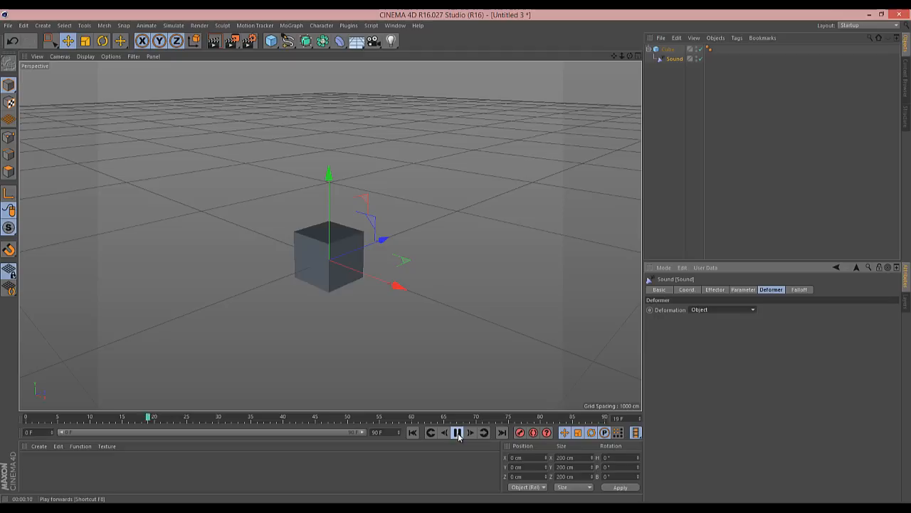
click(458, 434)
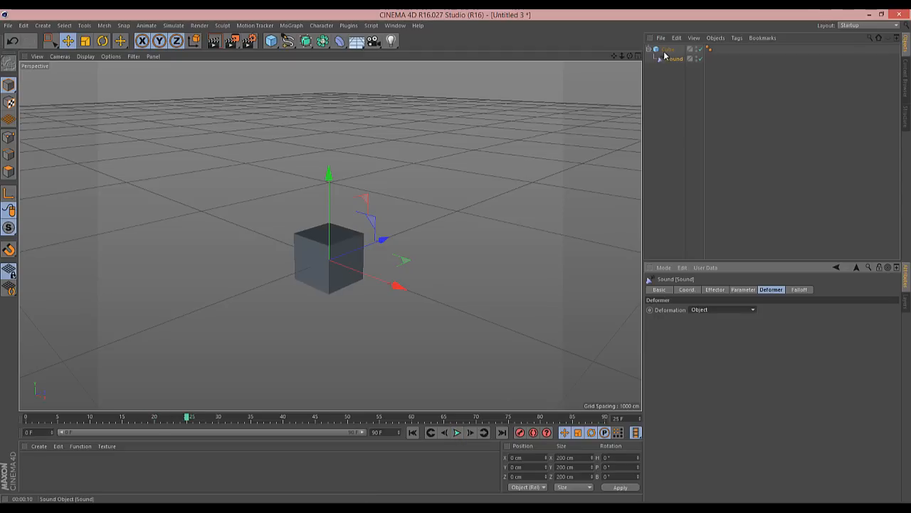
click(664, 49)
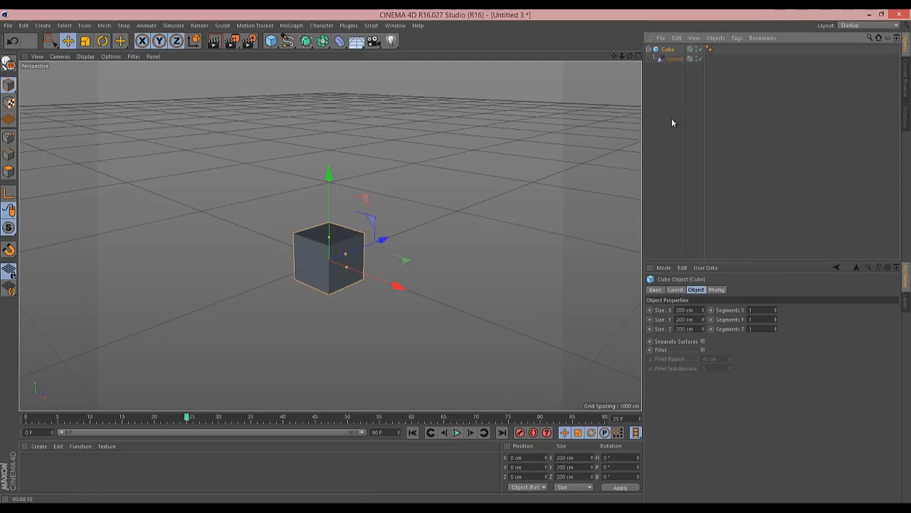